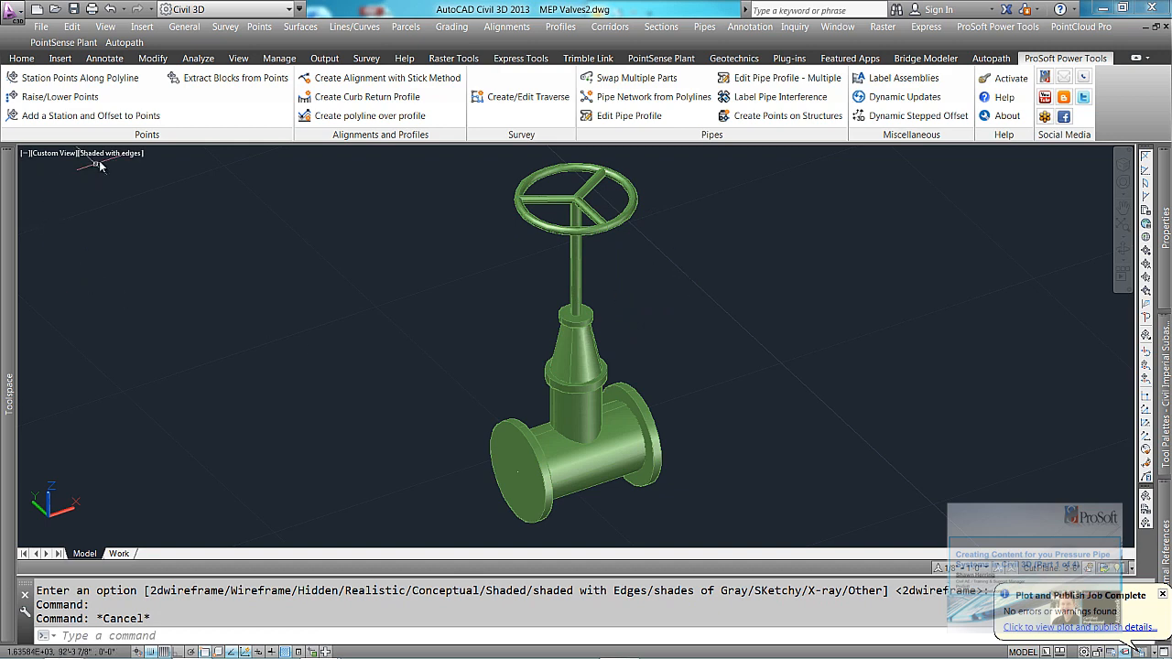
Step: Switch the viewport visual style to 2D Wireframe
{"action": "left_click", "coordinate": [110, 153]}
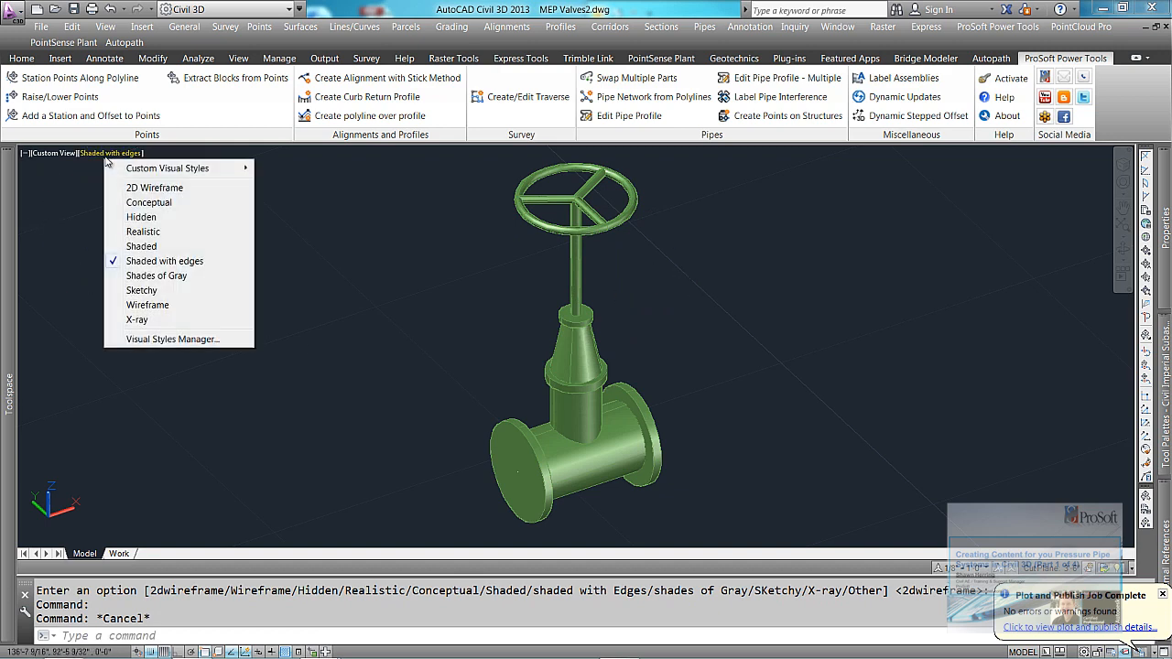
{"action": "left_click", "coordinate": [155, 188]}
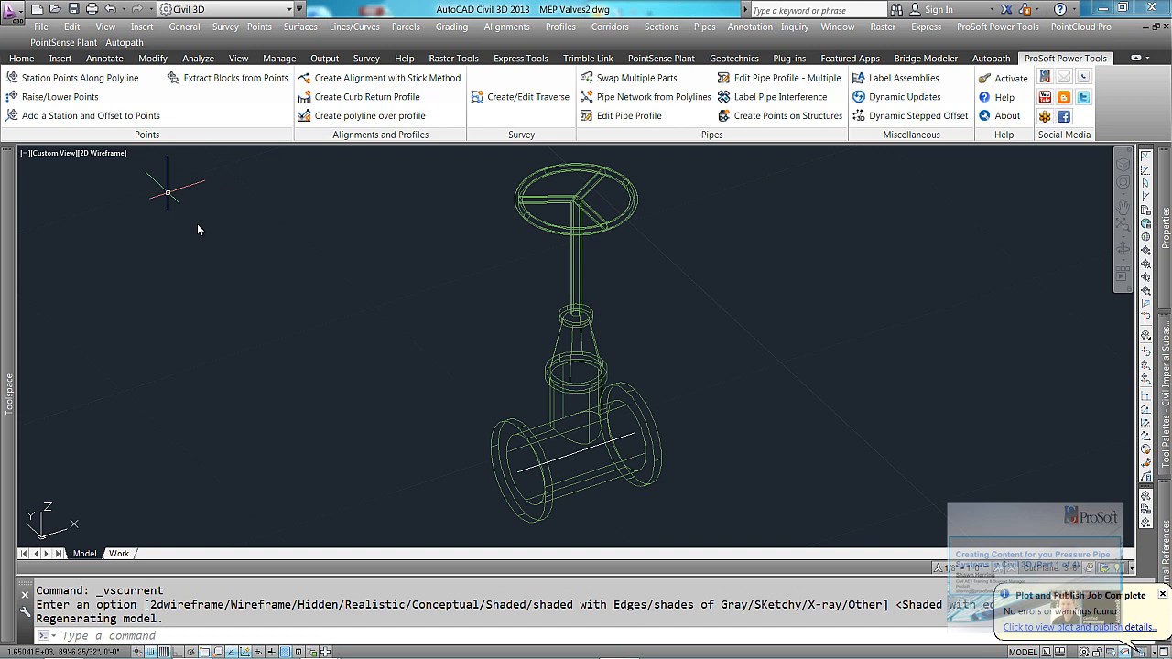
{"action": "mouse_move", "coordinate": [561, 461]}
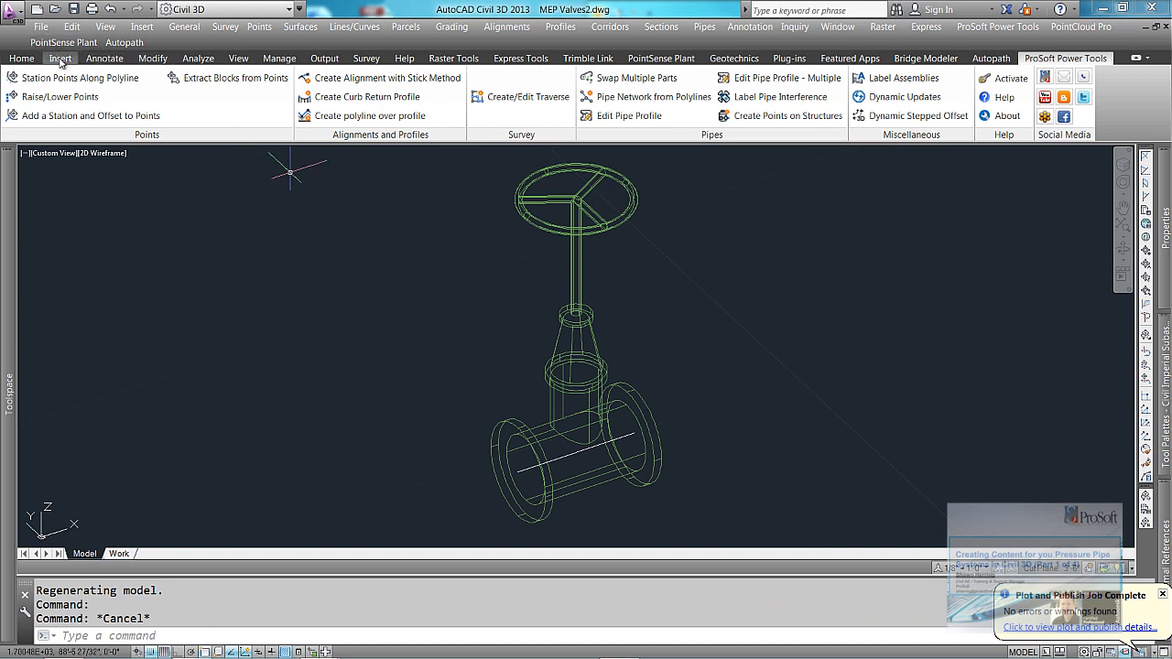
Step: Show the Insert ribbon tab with its connection point tools
{"action": "left_click", "coordinate": [60, 57]}
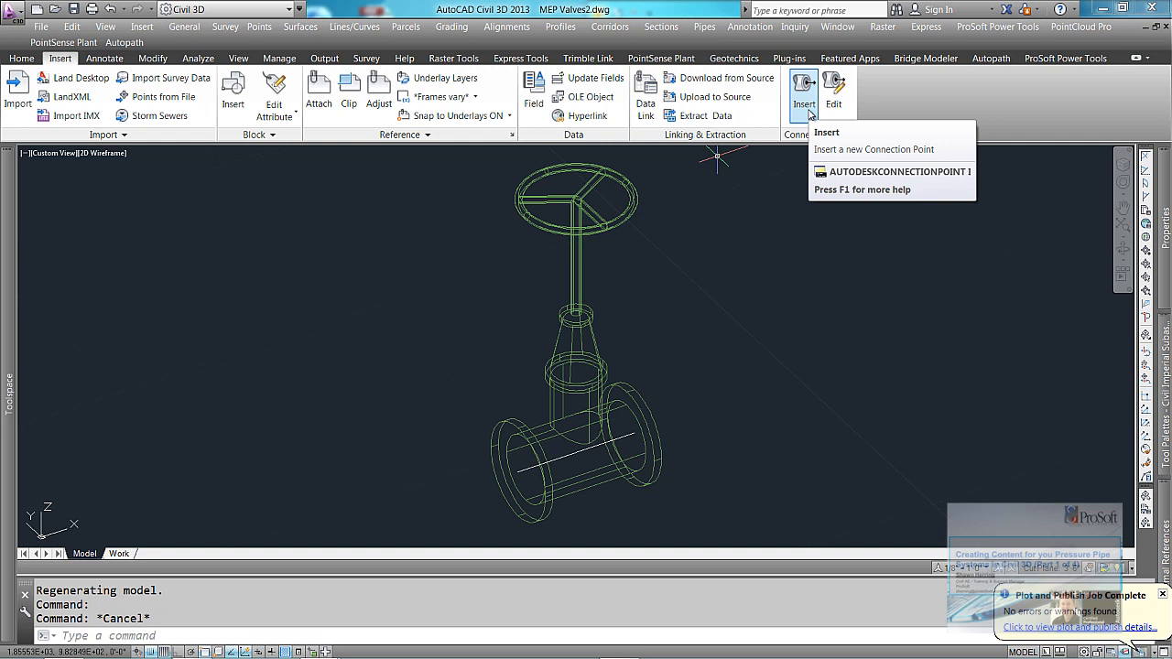
{"action": "mouse_move", "coordinate": [696, 233]}
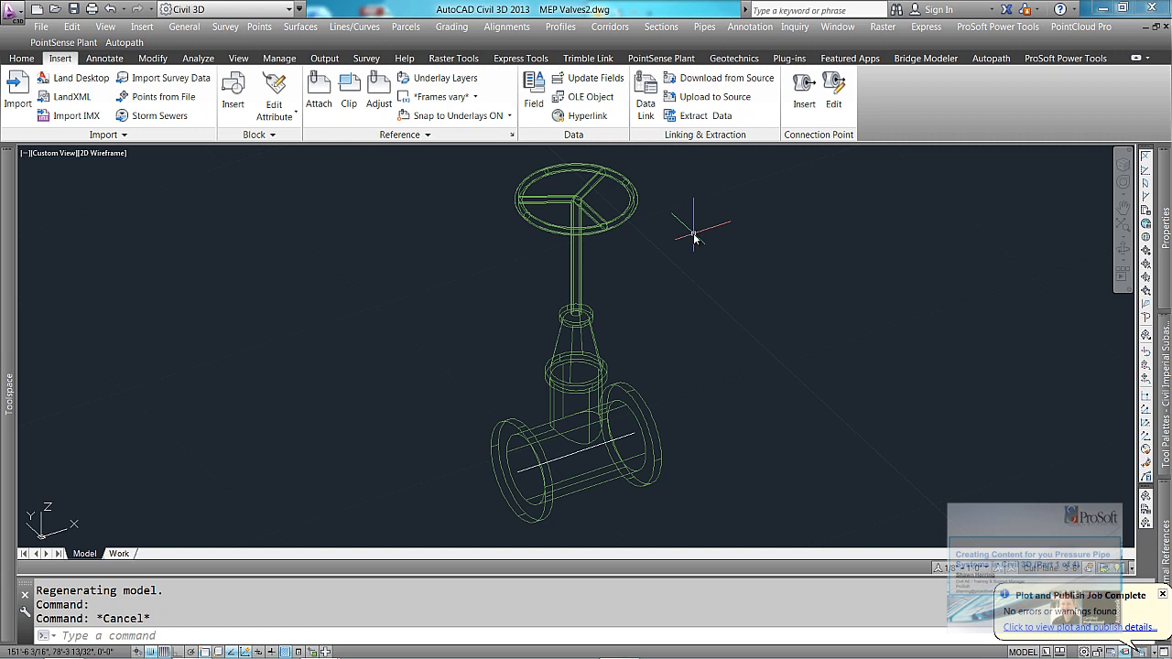
{"action": "mouse_move", "coordinate": [394, 183]}
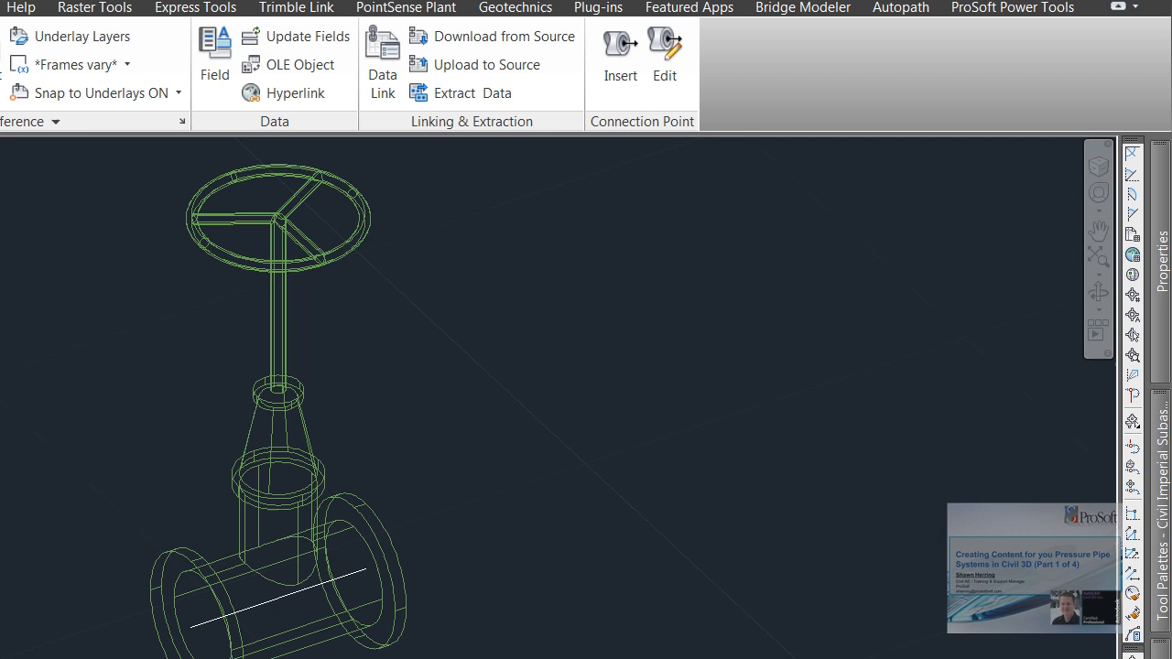
{"action": "mouse_move", "coordinate": [282, 357]}
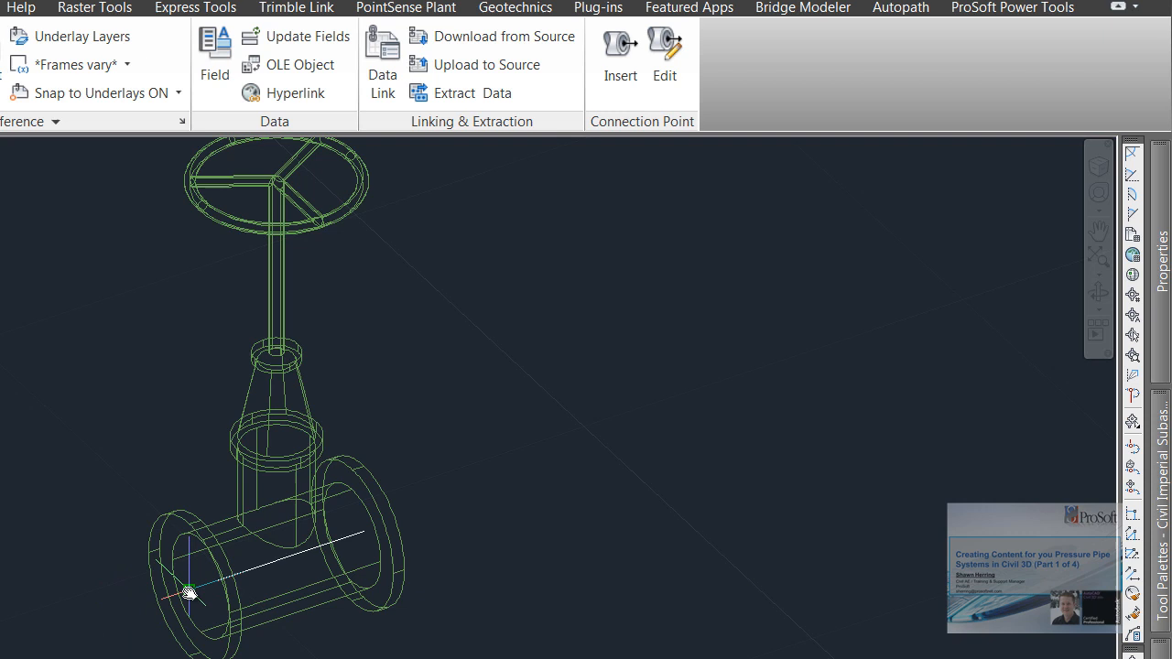
{"action": "mouse_move", "coordinate": [187, 594]}
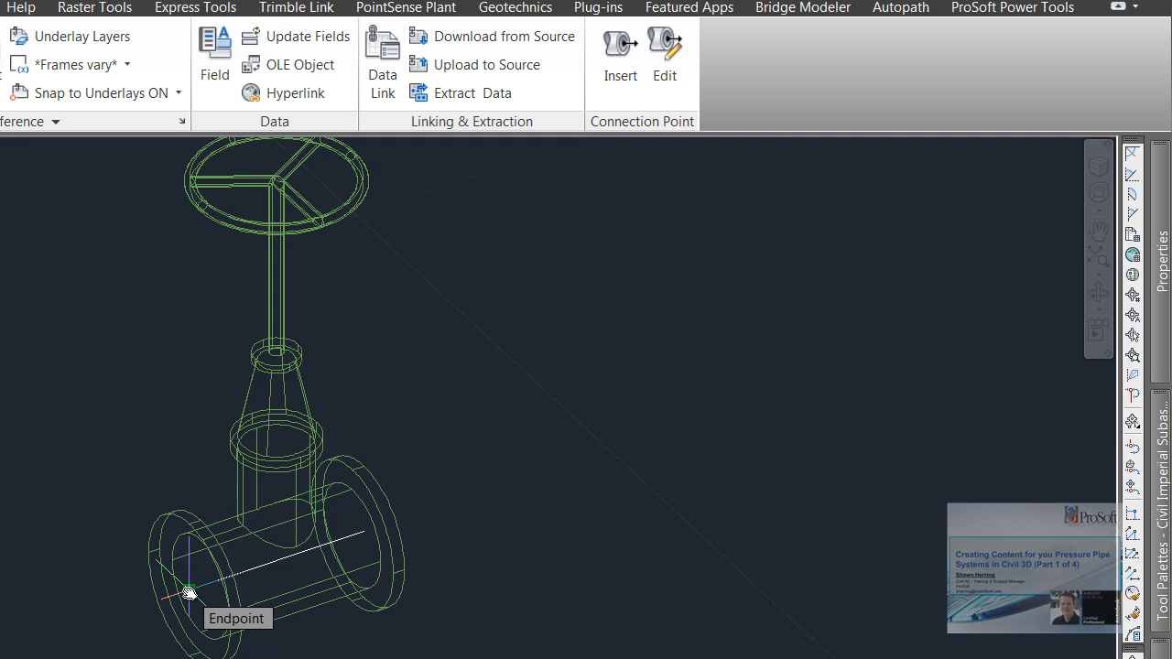
{"action": "mouse_move", "coordinate": [333, 562]}
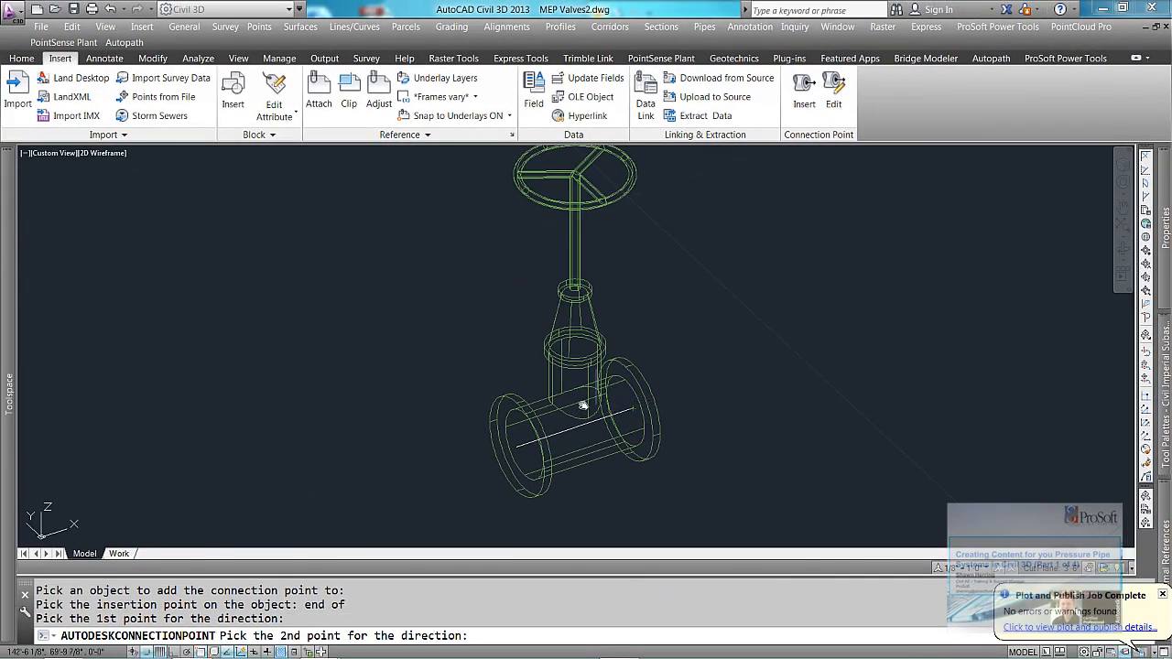
{"action": "mouse_move", "coordinate": [517, 447]}
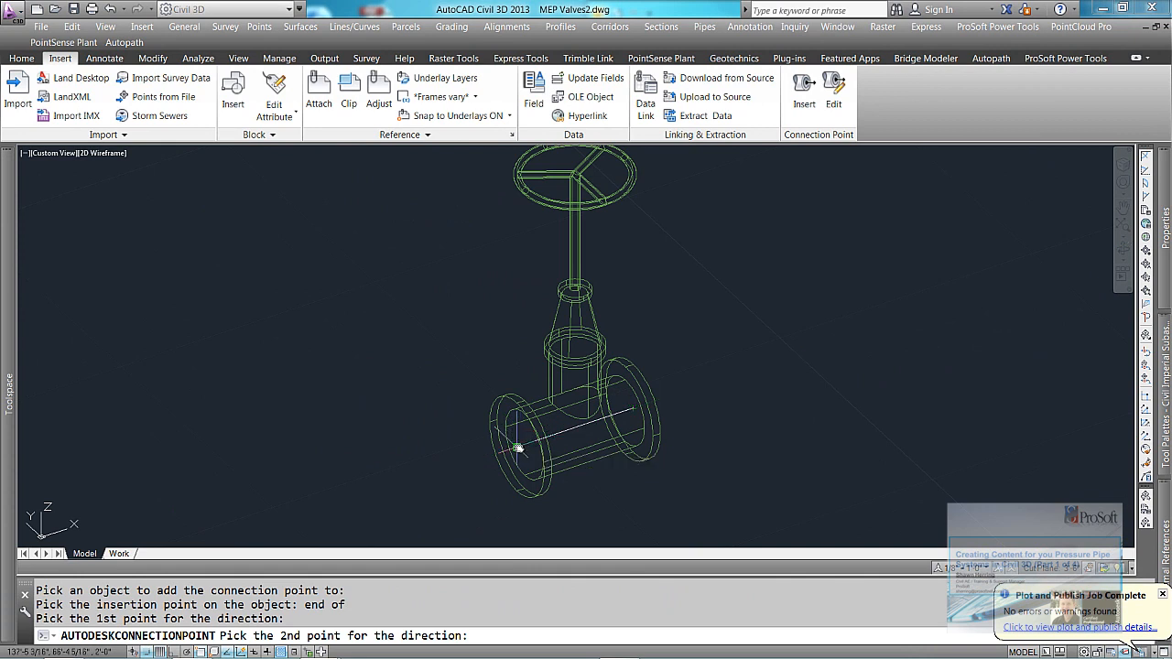
Step: Set the connection point's outward direction and decline engineering data
{"action": "left_click", "coordinate": [474, 467]}
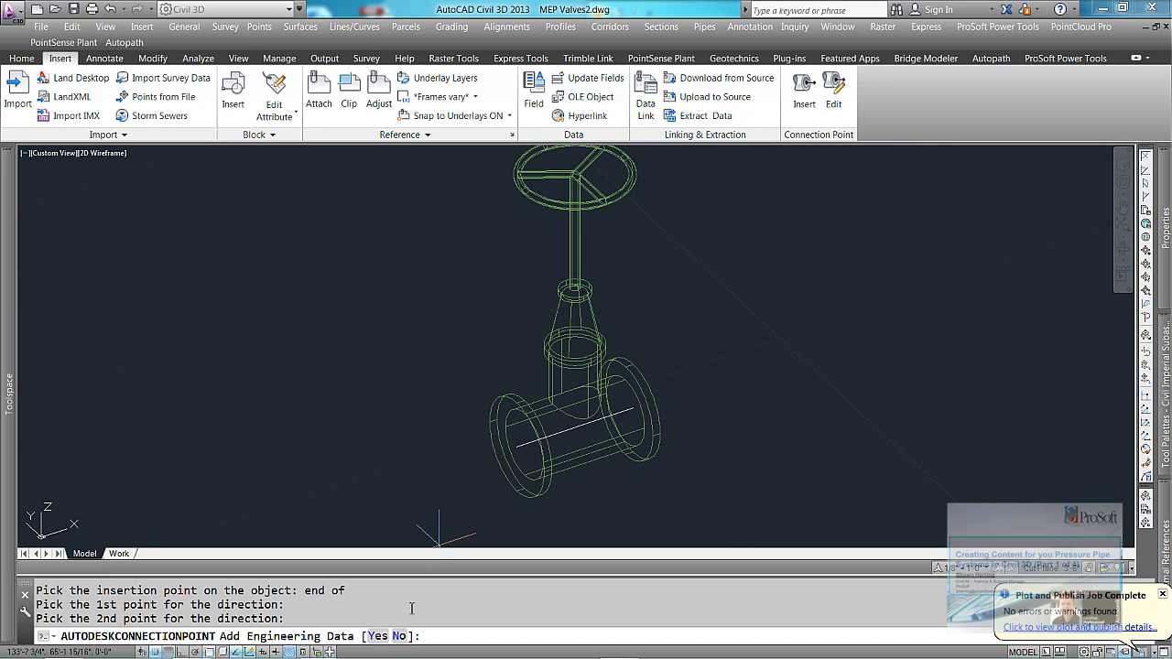
{"action": "type", "text": "N"}
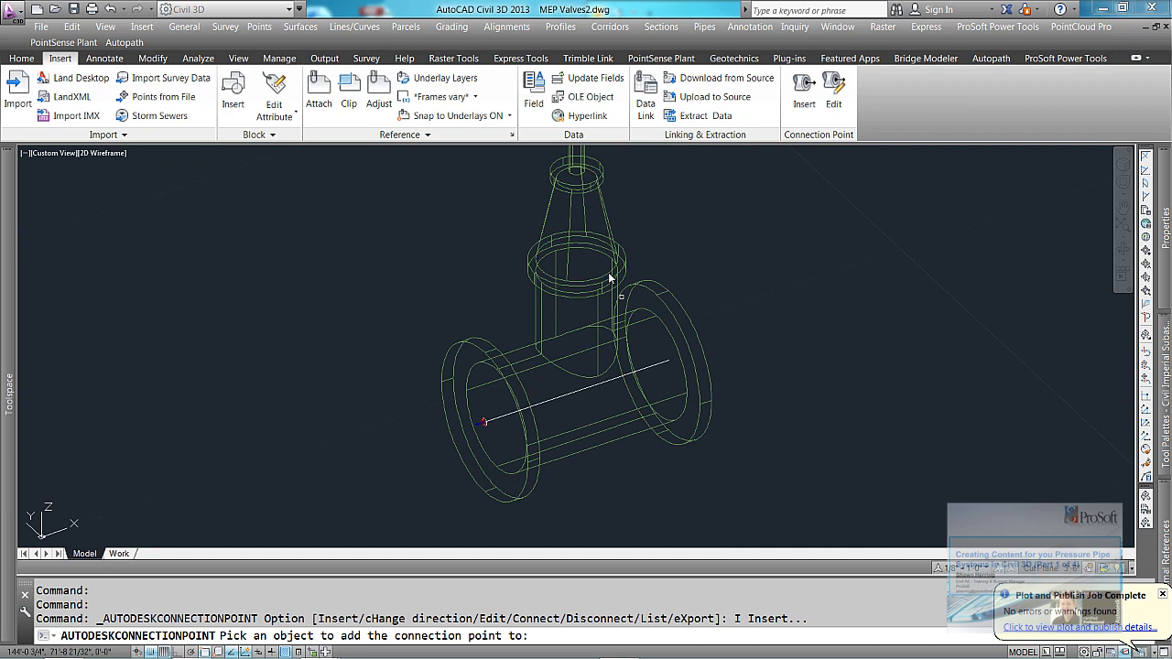
Step: Place the second connection point on the valve solid at the line's other end
{"action": "left_click", "coordinate": [584, 286]}
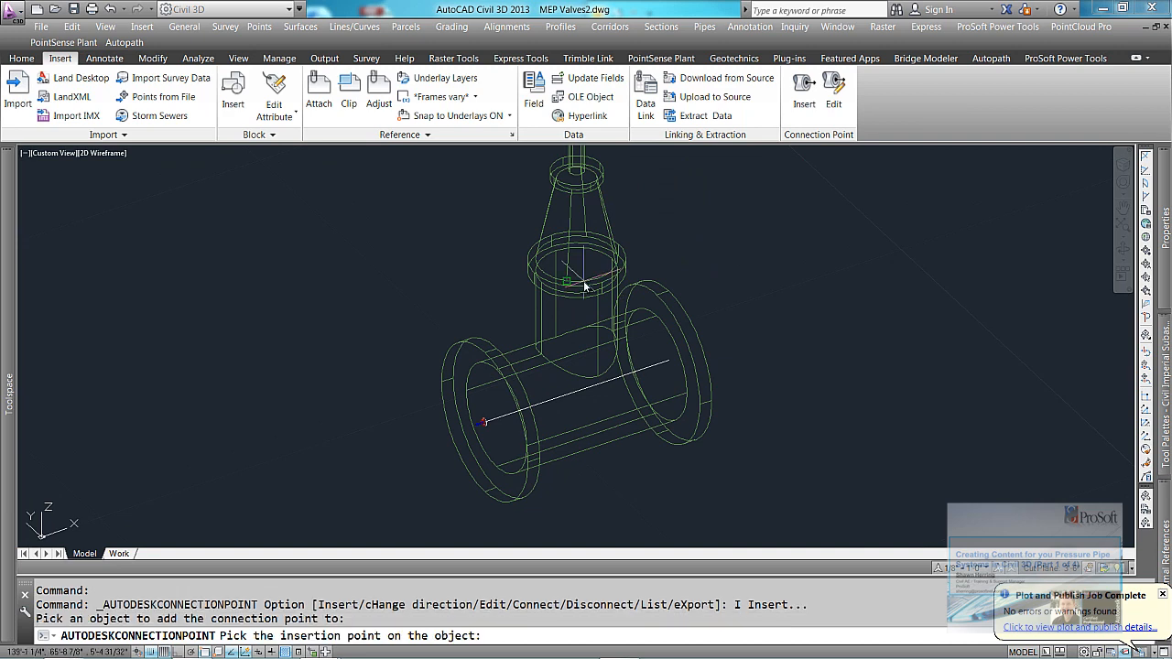
{"action": "left_click", "coordinate": [669, 360]}
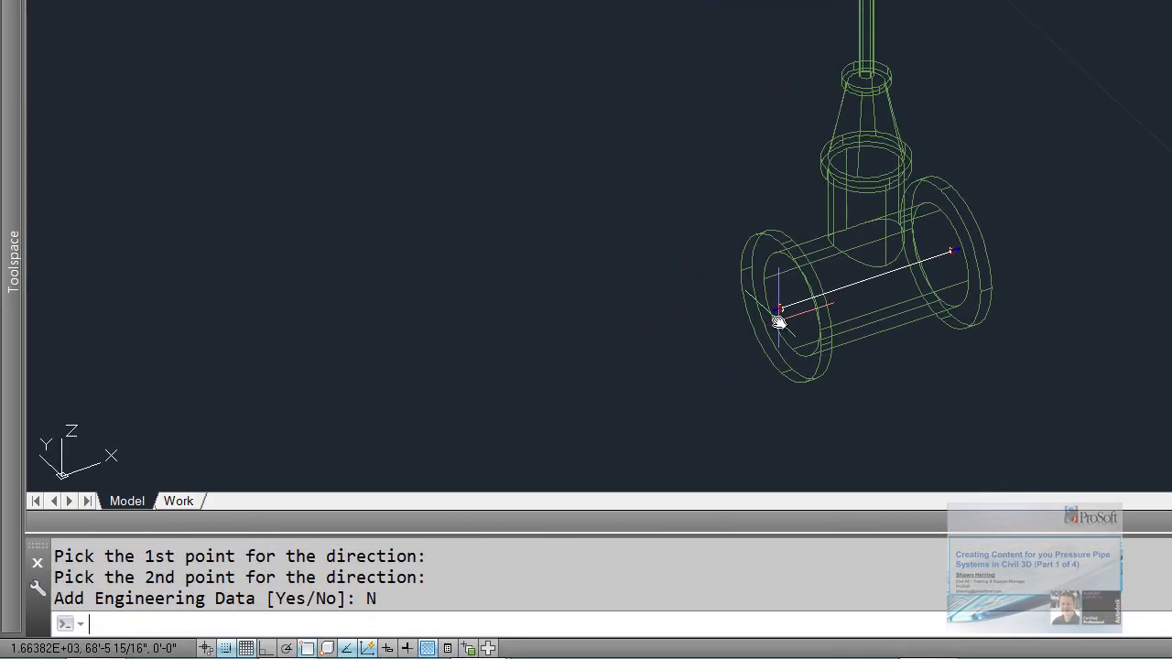
Step: Run PUBLISHPARTCONTENT to start publishing the valve
{"action": "type", "text": "publishpar"}
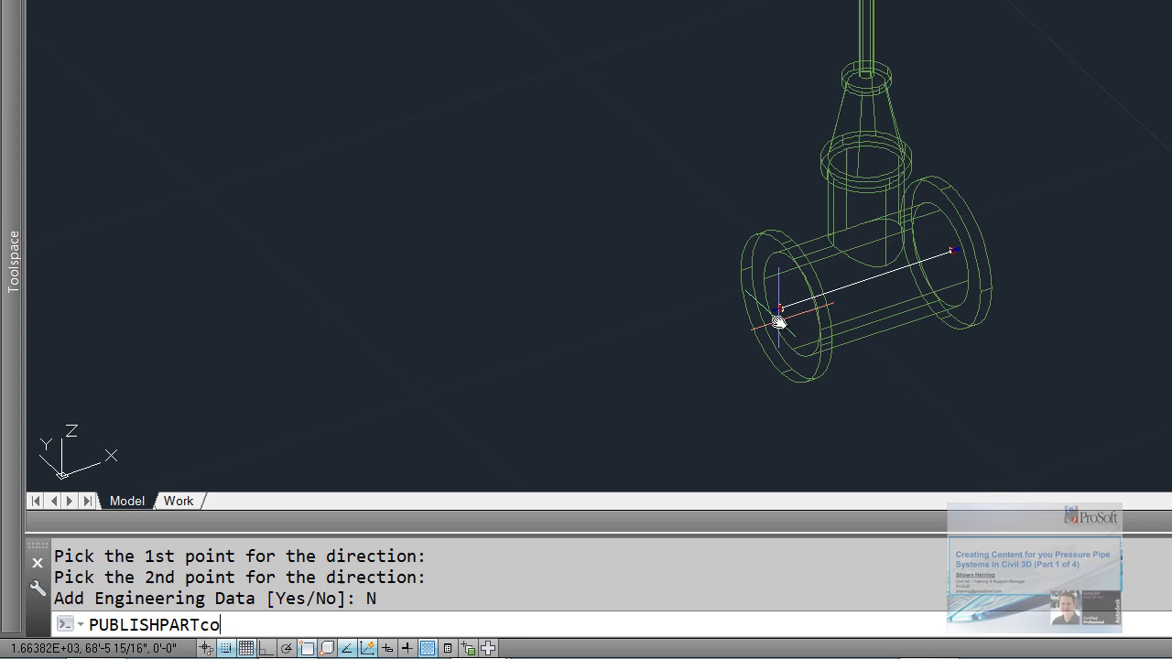
{"action": "type", "text": "NTENT Specify the Measuring Unit [Inches Millimeters] <Inches>:"}
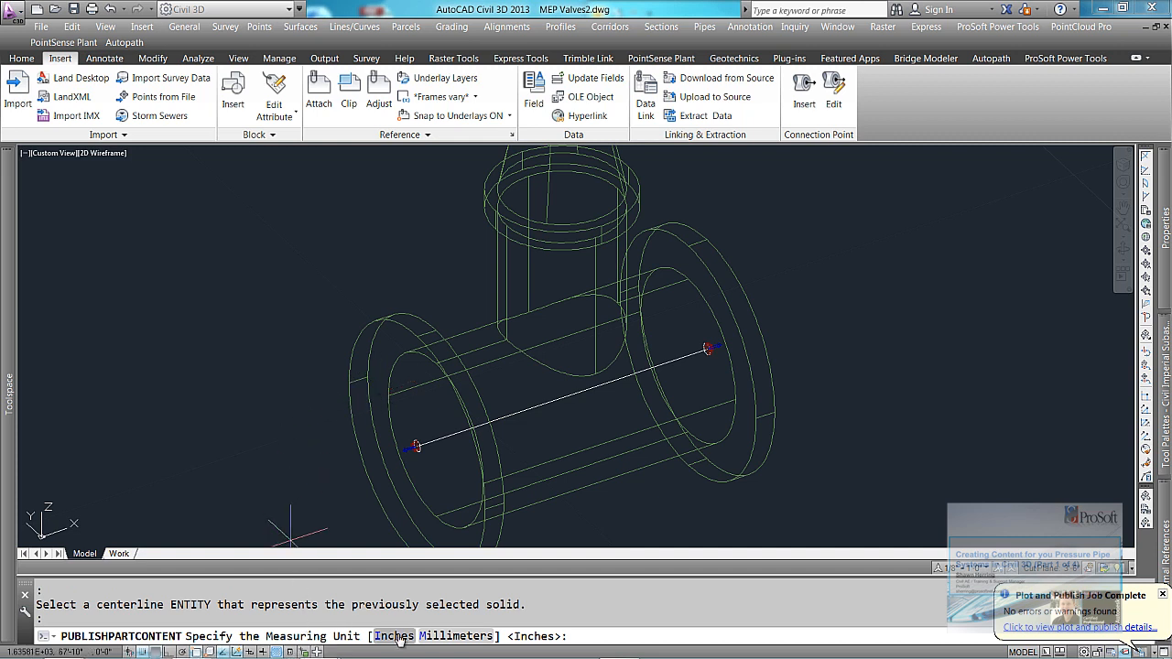
Step: Choose Inches as the content's measuring unit
{"action": "type", "text": "I"}
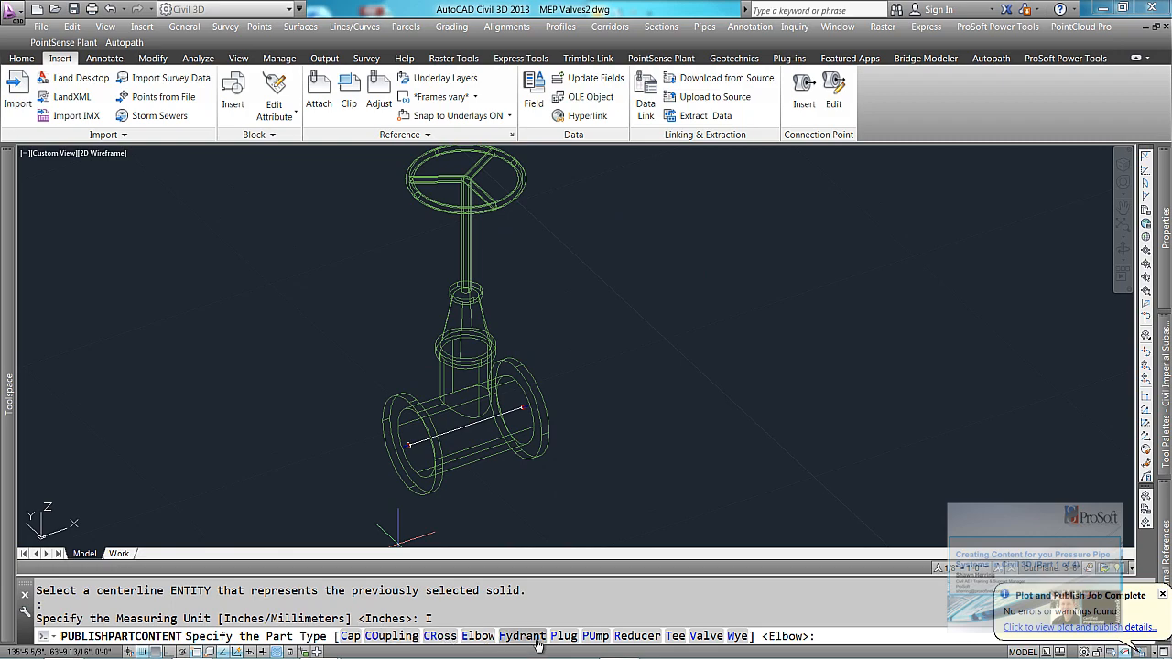
{"action": "mouse_move", "coordinate": [704, 635]}
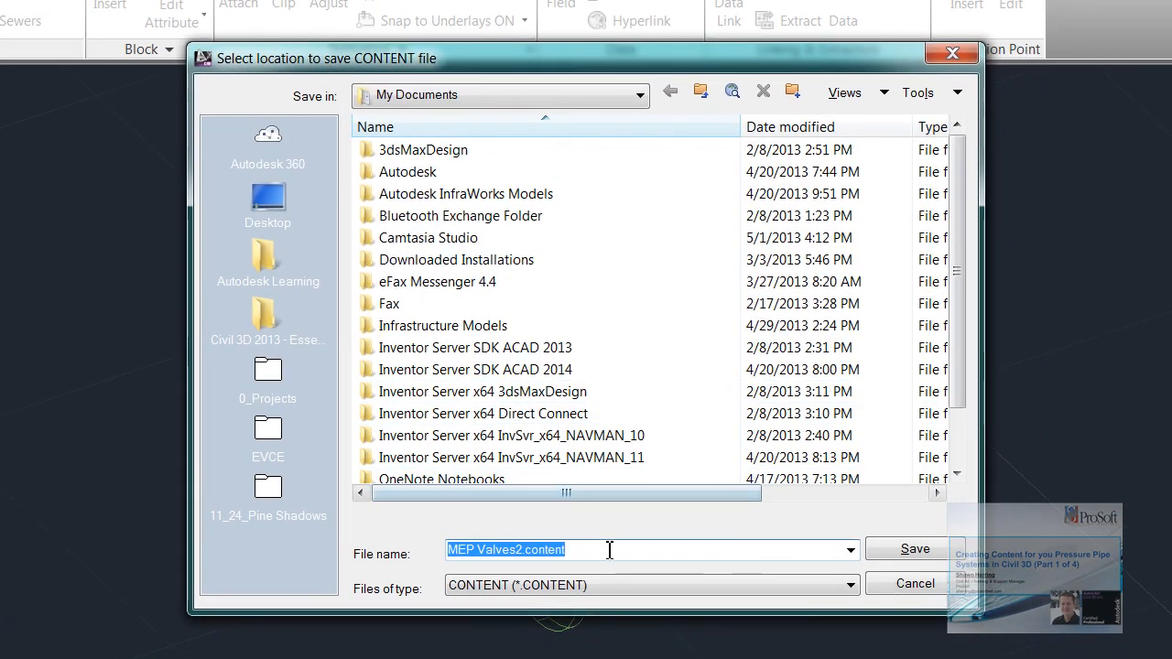
Step: Save the content as Test_Valves on the desktop
{"action": "left_click", "coordinate": [650, 584]}
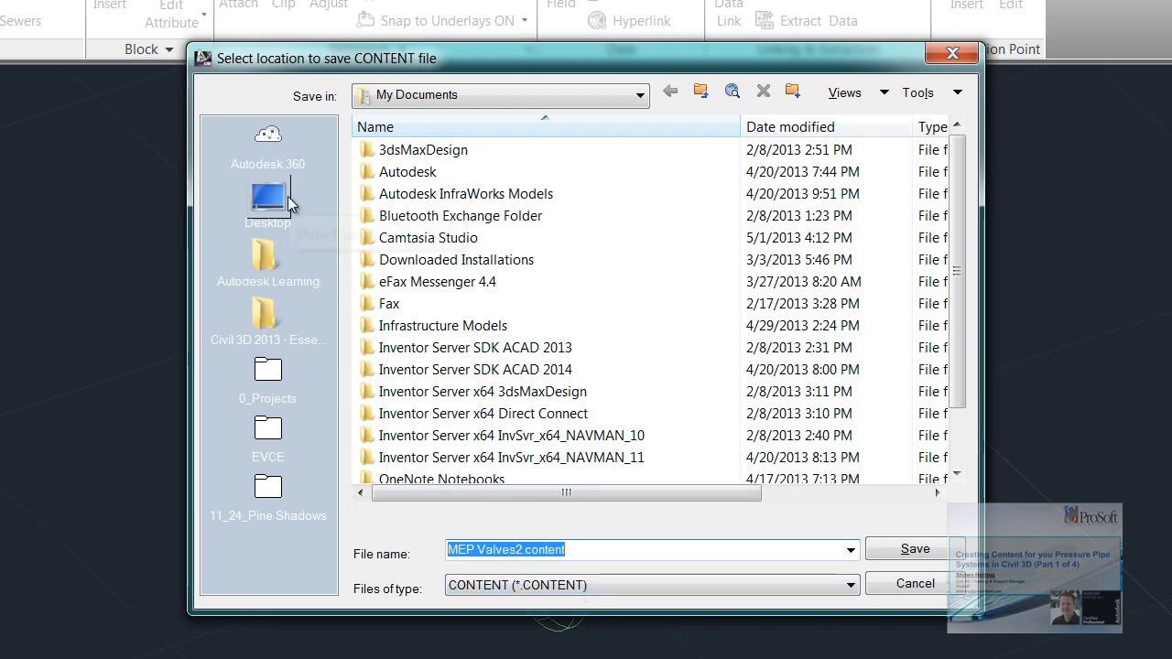
{"action": "left_click", "coordinate": [267, 197]}
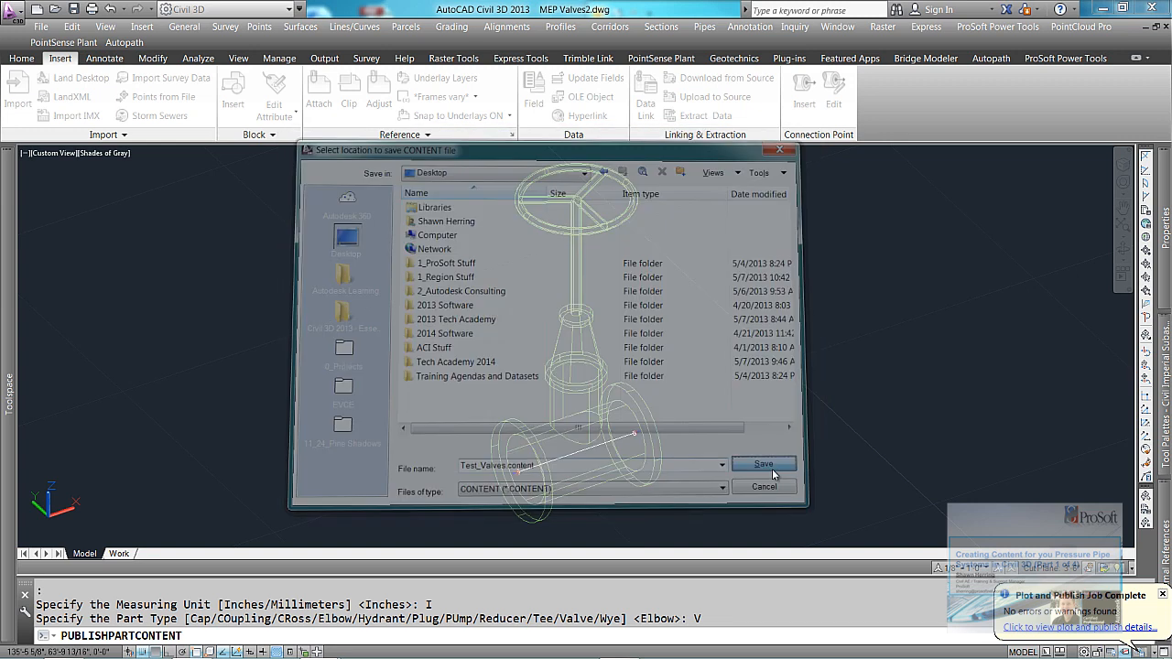
{"action": "left_click", "coordinate": [764, 464]}
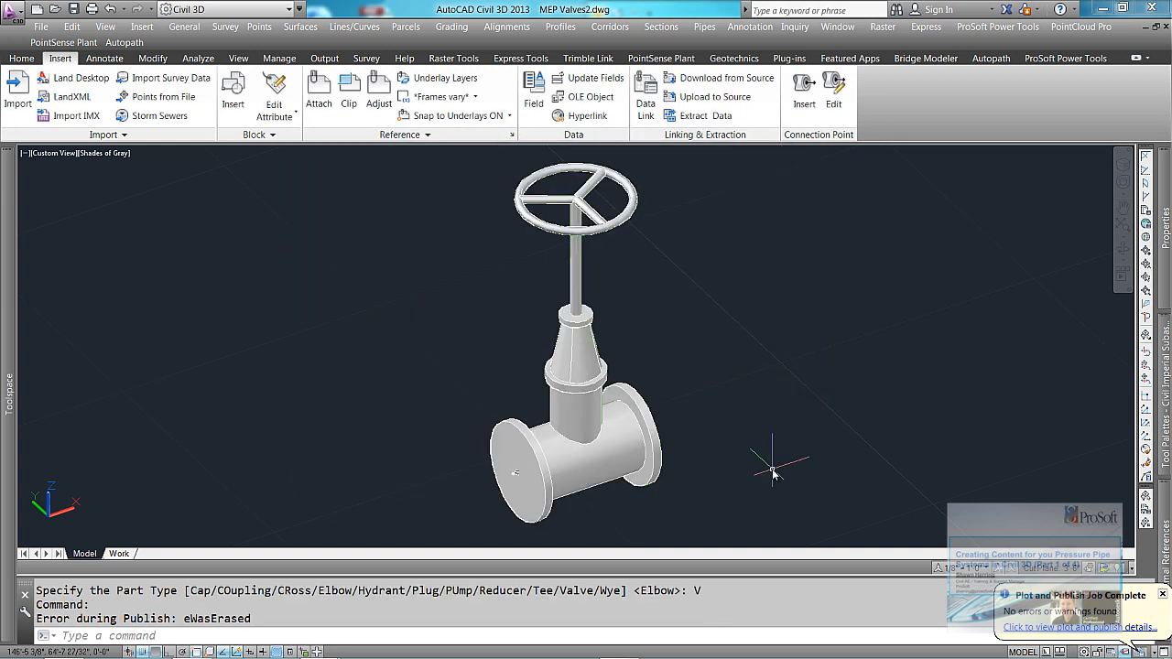